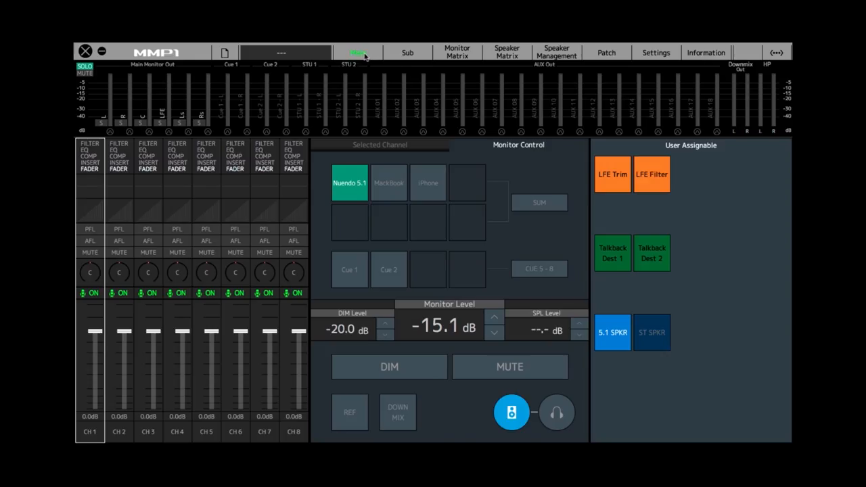
Show the Scene > MISC settings with audio options and matrix output labels.
click(654, 51)
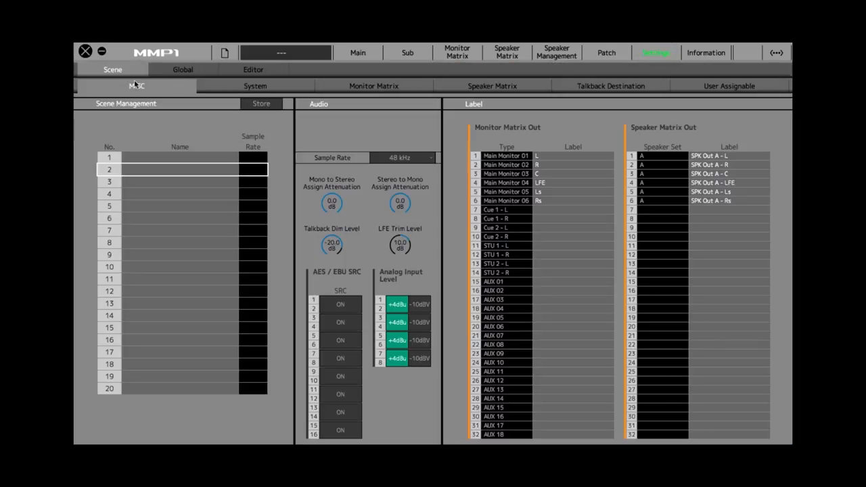
mouse_move(395, 89)
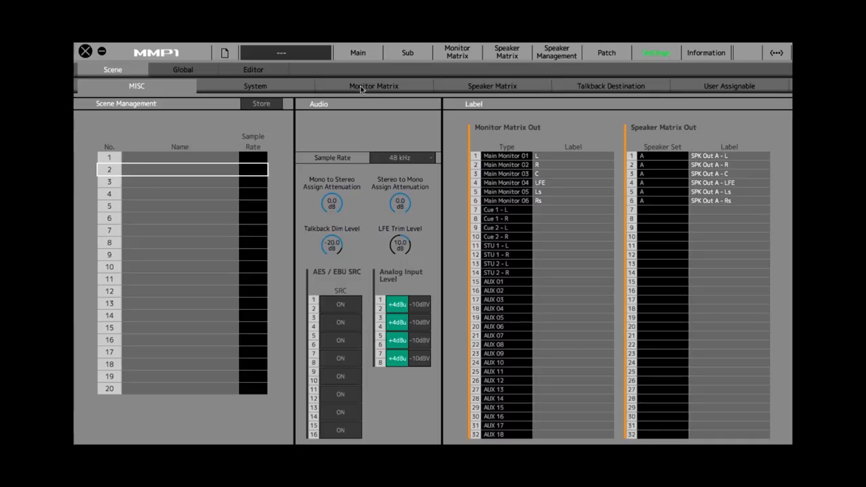
Choose MacBook as the monitored source and show the Monitor Matrix channel counts.
click(374, 85)
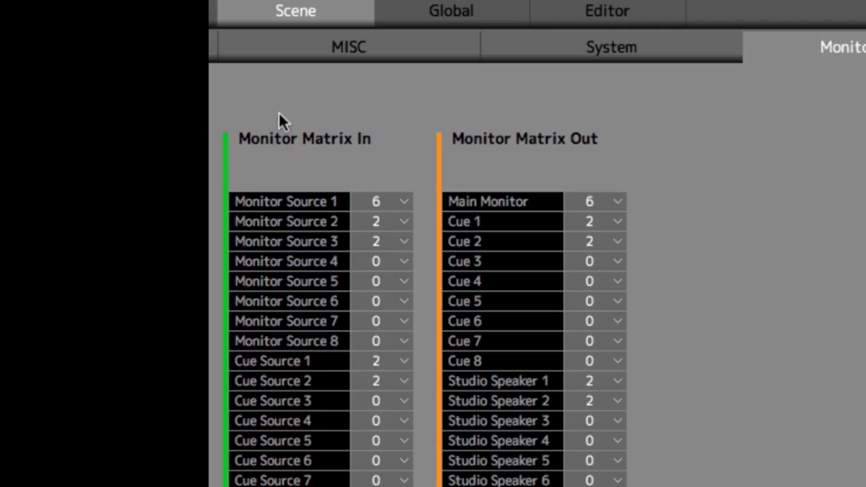
mouse_move(538, 133)
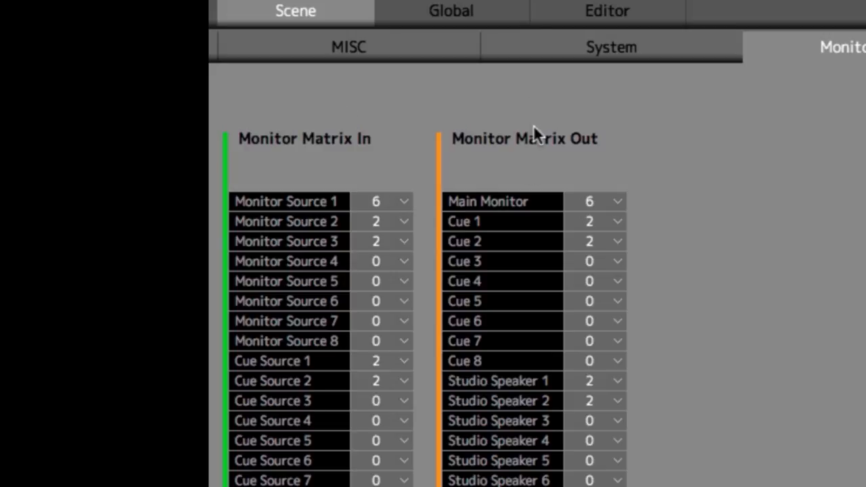
mouse_move(463, 156)
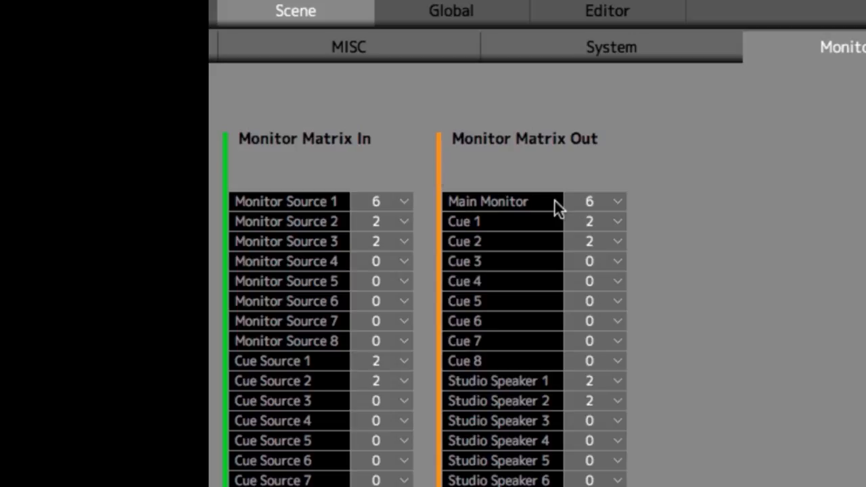
mouse_move(592, 211)
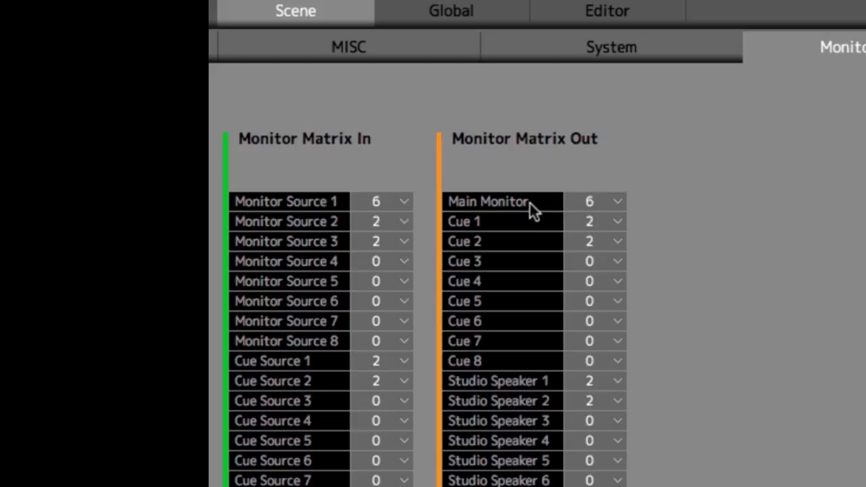
mouse_move(616, 209)
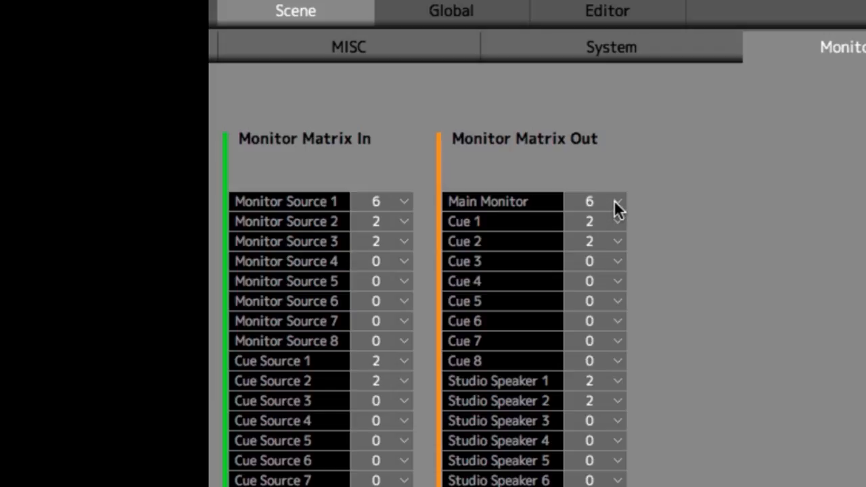
mouse_move(277, 210)
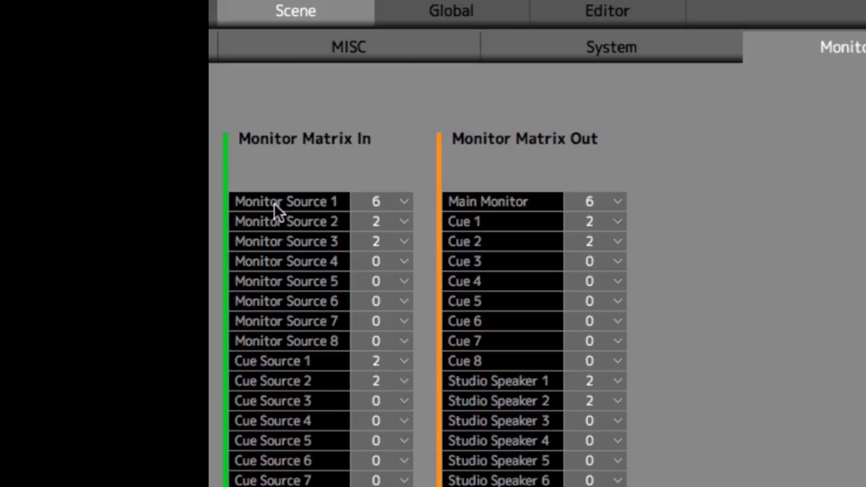
mouse_move(365, 205)
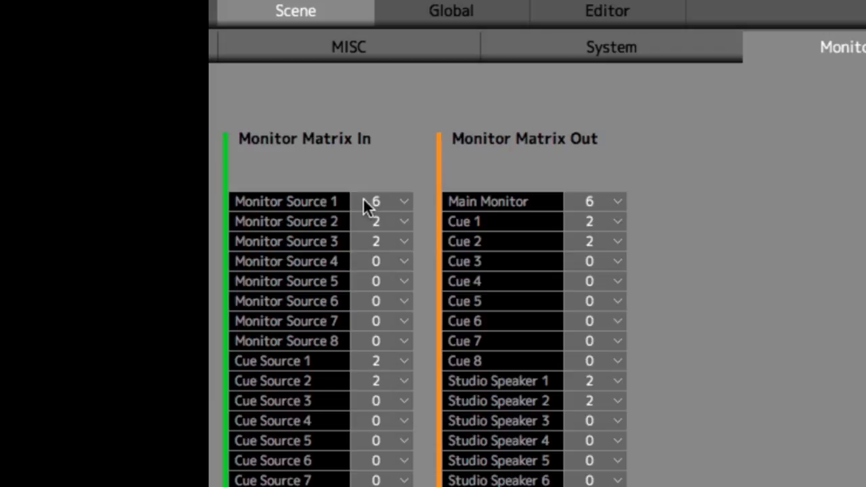
mouse_move(403, 206)
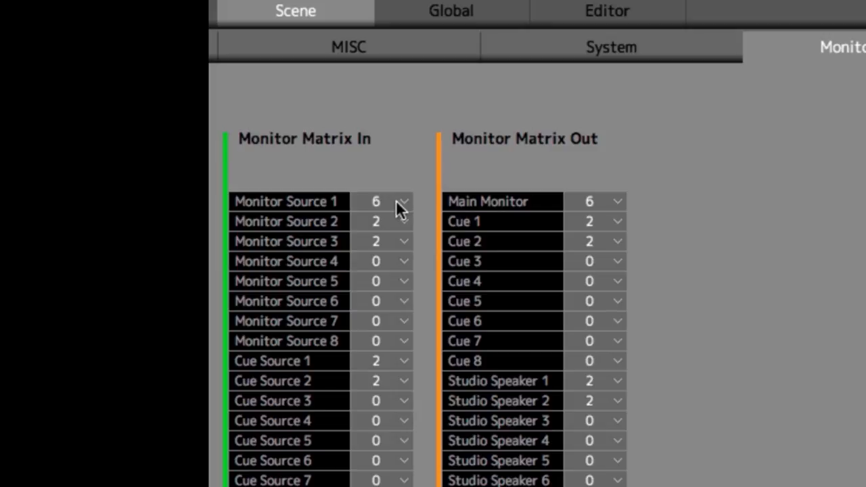
mouse_move(379, 210)
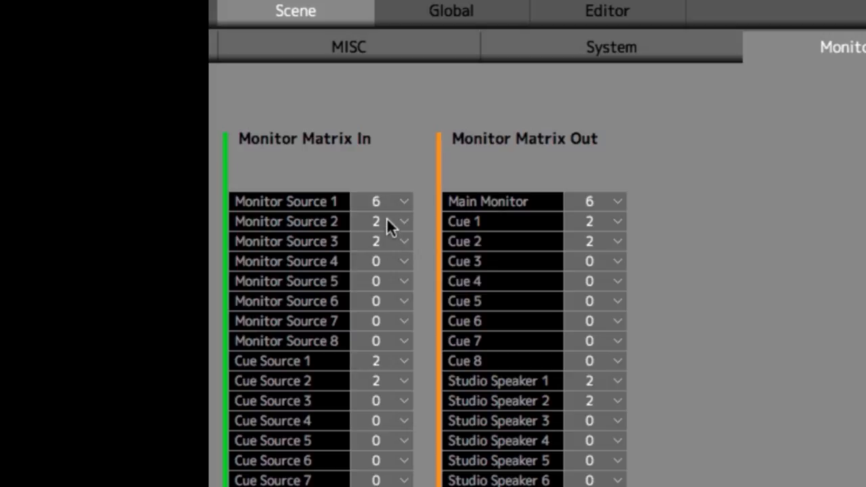
mouse_move(362, 254)
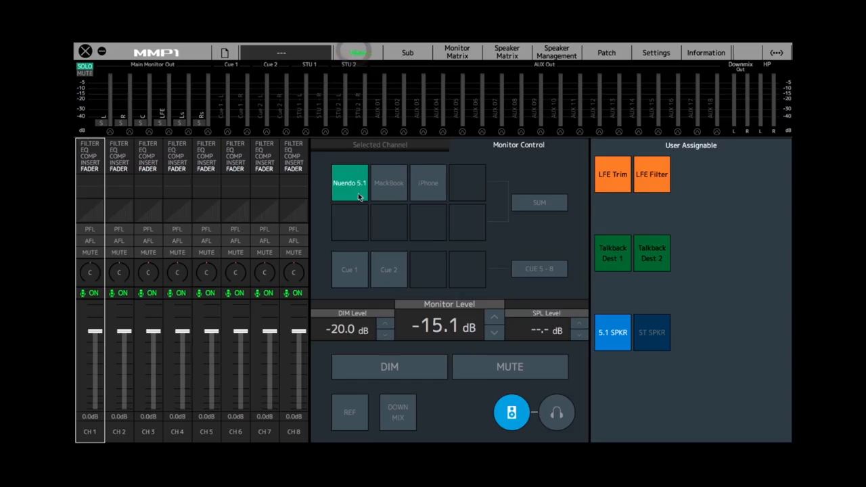
click(390, 182)
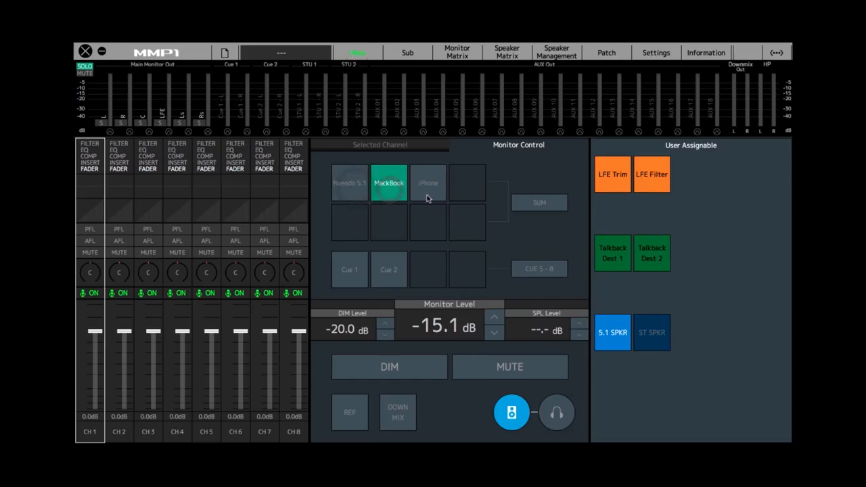
click(348, 183)
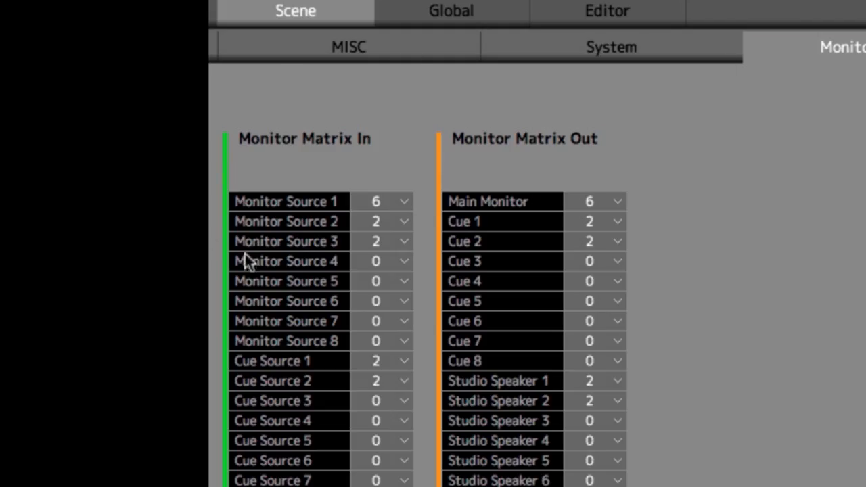
mouse_move(303, 295)
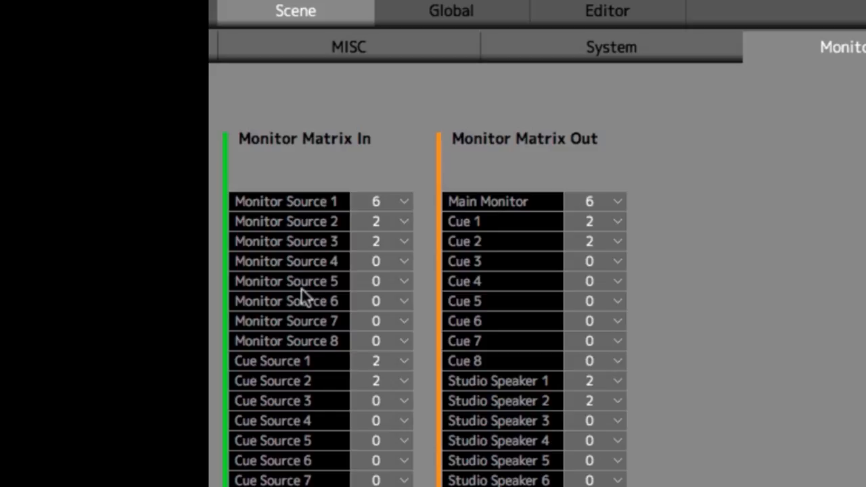
mouse_move(403, 270)
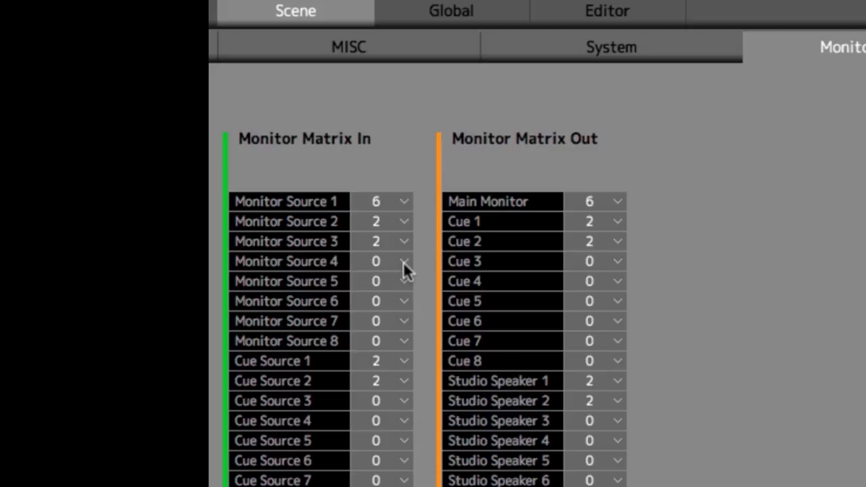
Set Monitor Source 4 to 6 channels in the Monitor Matrix In settings.
click(376, 261)
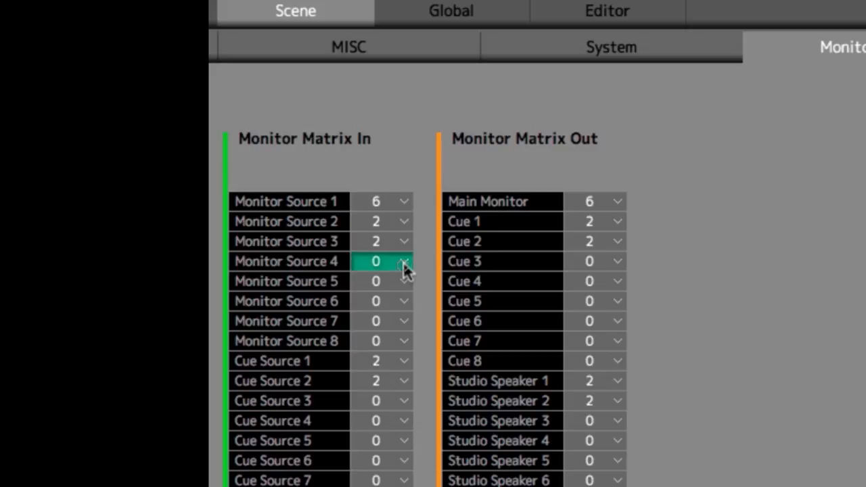
click(403, 261)
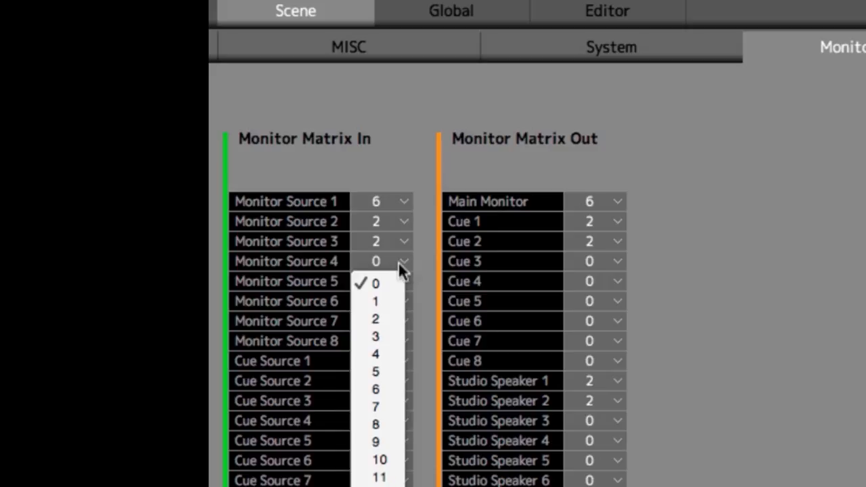
mouse_move(376, 390)
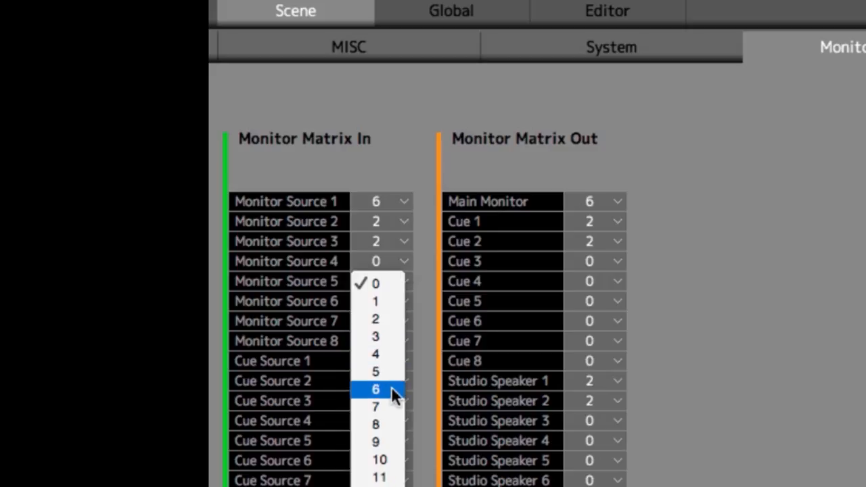
click(376, 390)
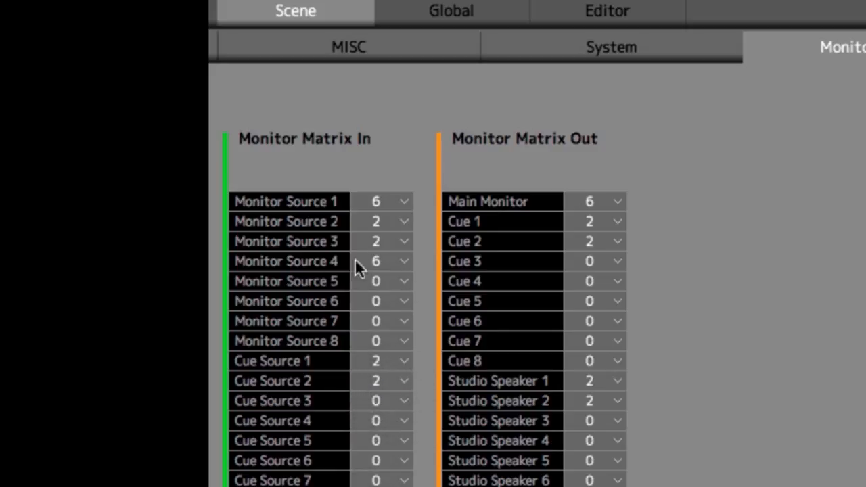
mouse_move(424, 255)
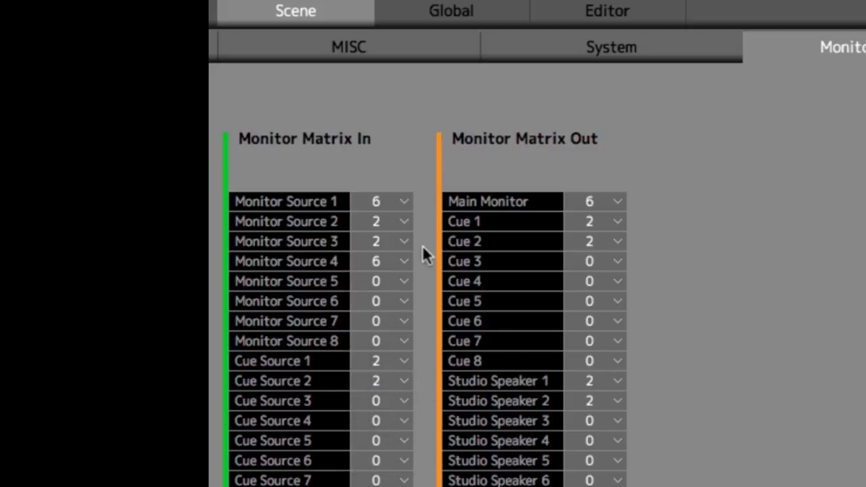
mouse_move(346, 260)
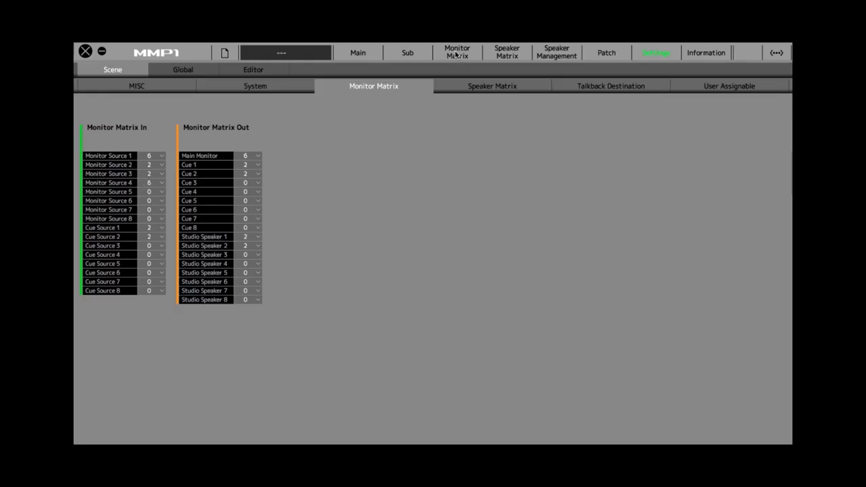
Patch Monitor Source 4's six channels to AES/EBU In 09 through In 14.
click(457, 51)
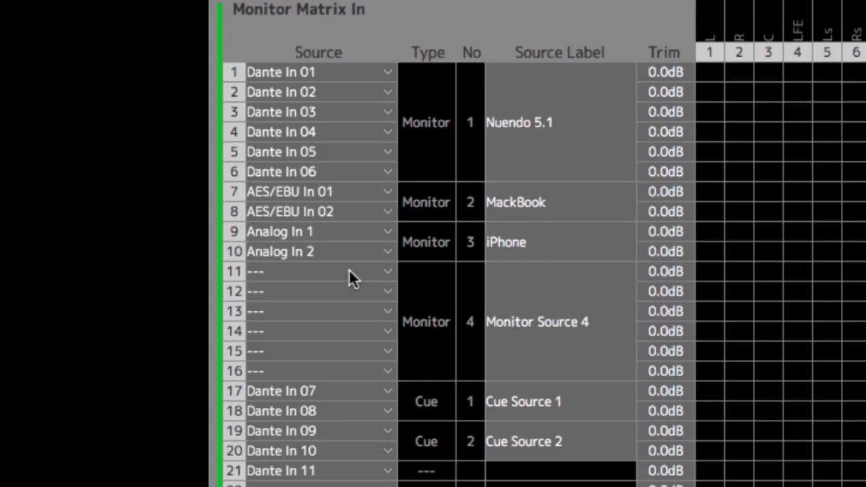
mouse_move(336, 280)
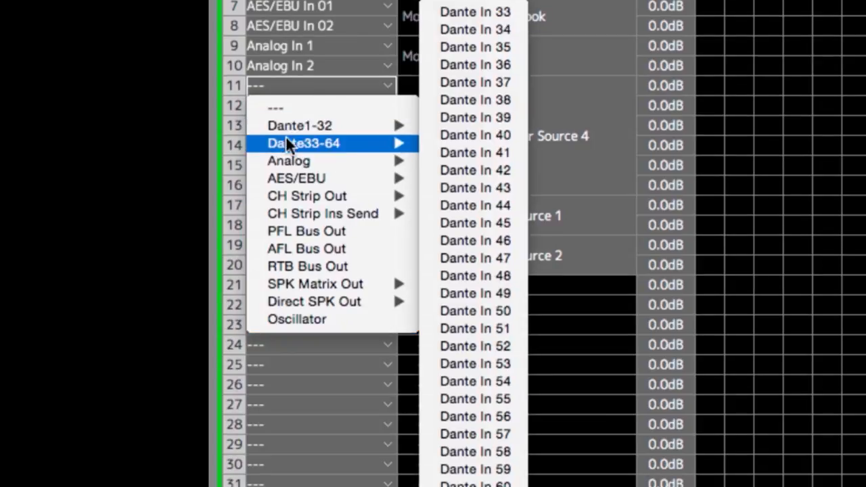
mouse_move(305, 195)
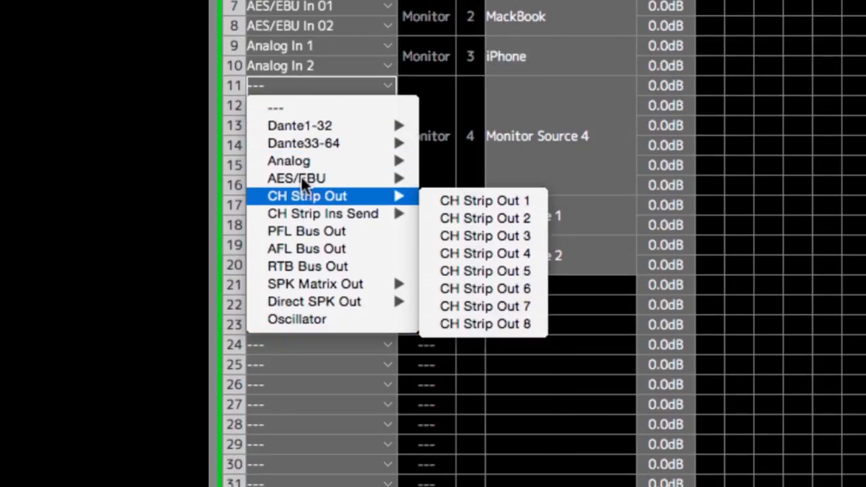
mouse_move(296, 178)
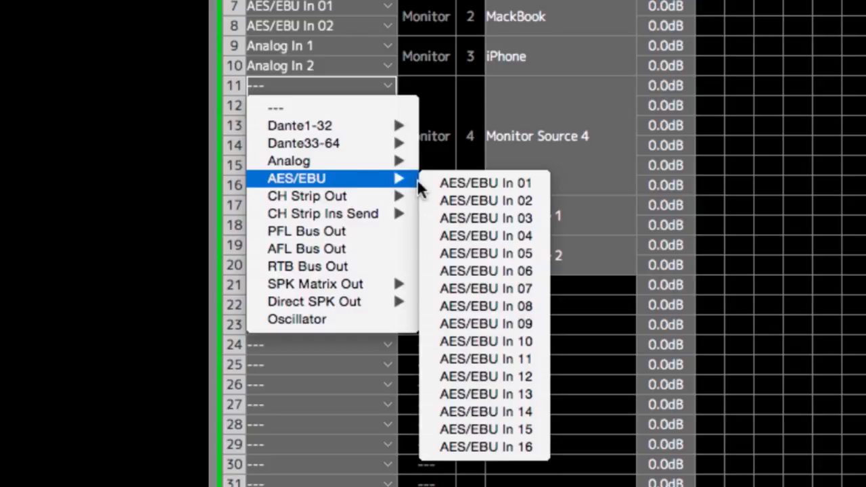
mouse_move(484, 324)
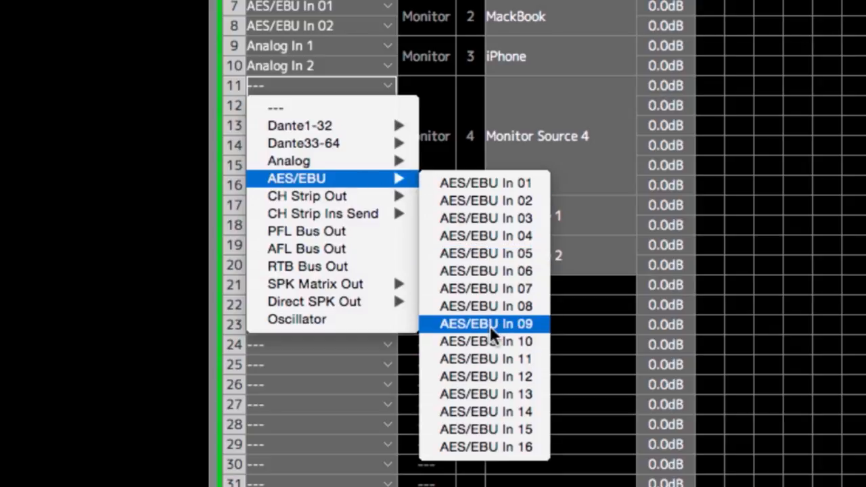
click(484, 323)
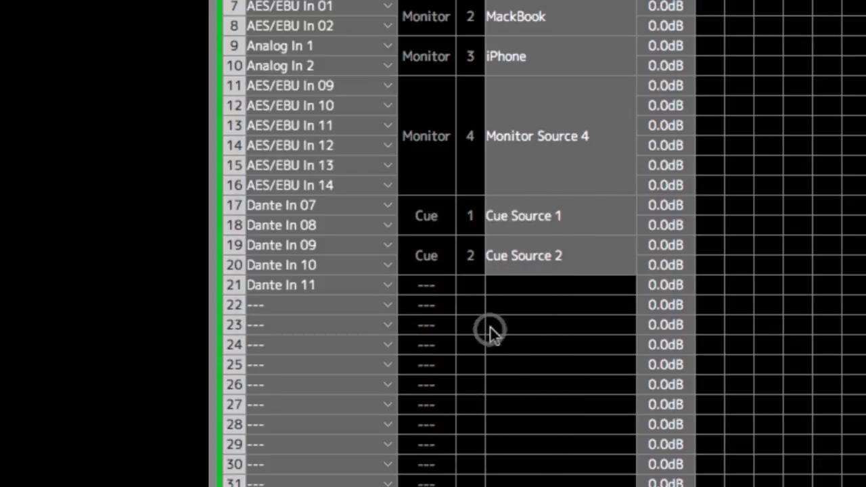
mouse_move(349, 92)
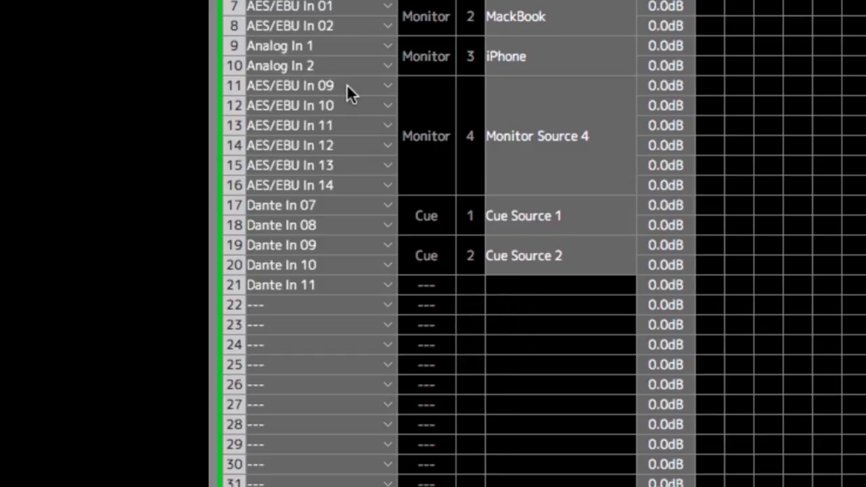
mouse_move(359, 165)
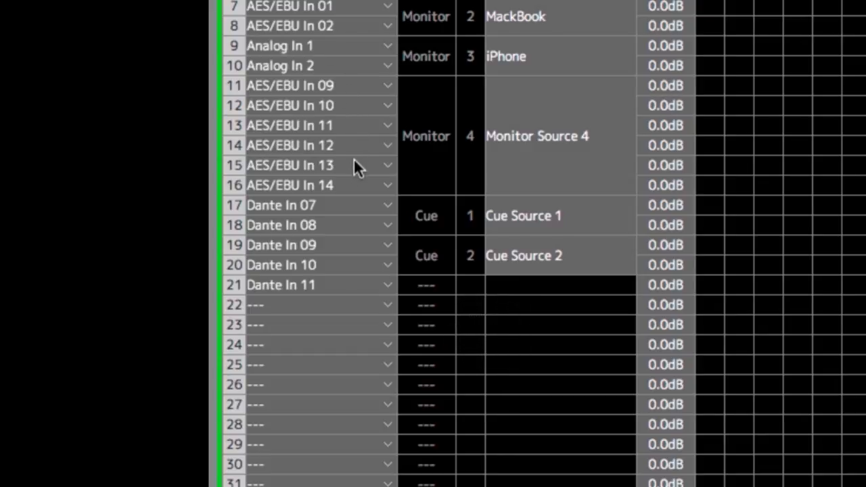
mouse_move(585, 150)
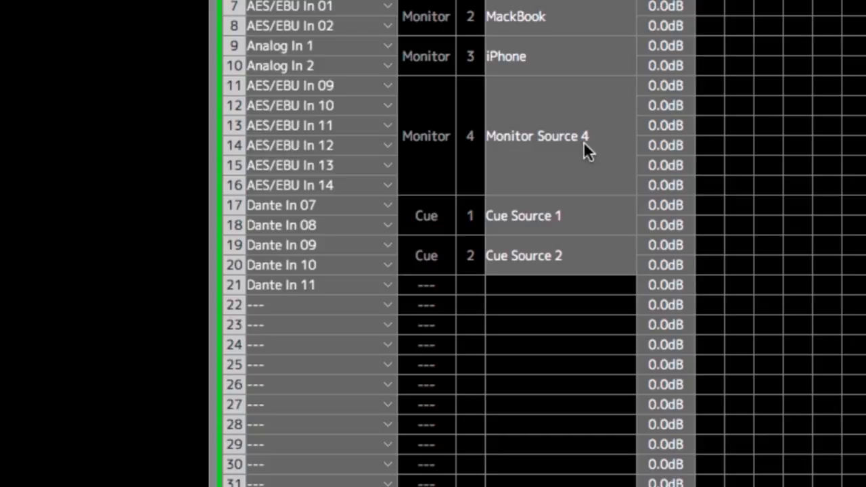
mouse_move(484, 128)
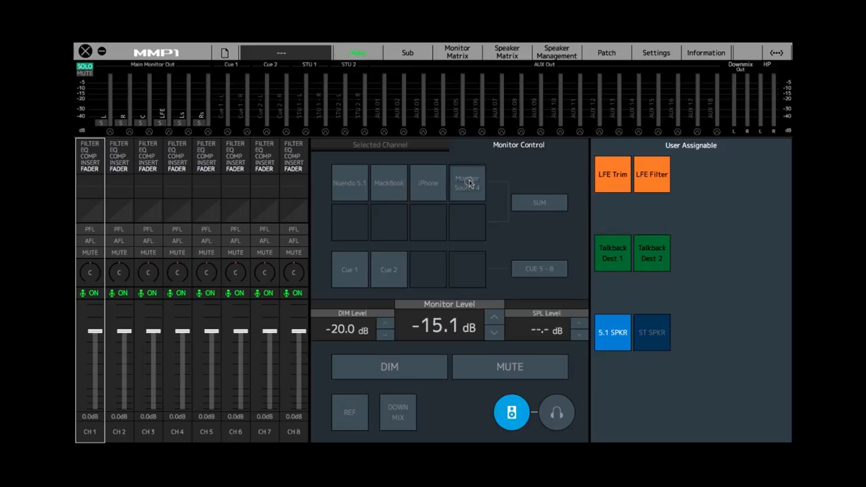
Make Monitor Source 4 the active monitor source and show its routing grid.
click(467, 183)
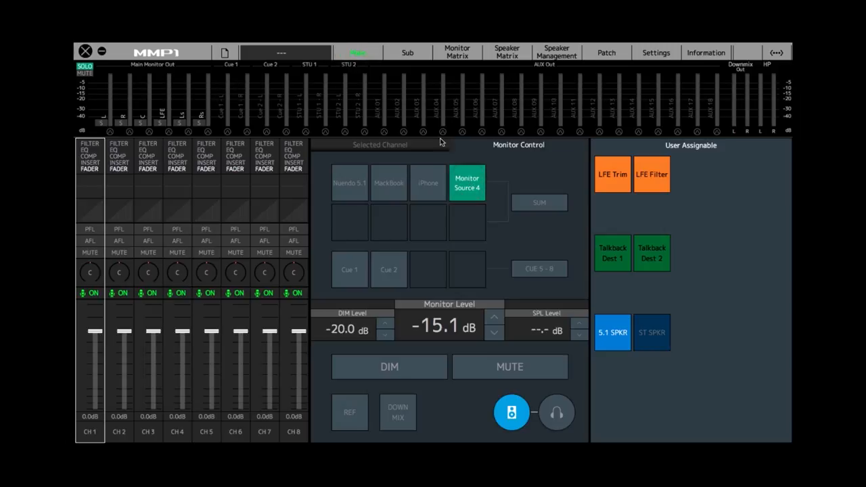
click(457, 52)
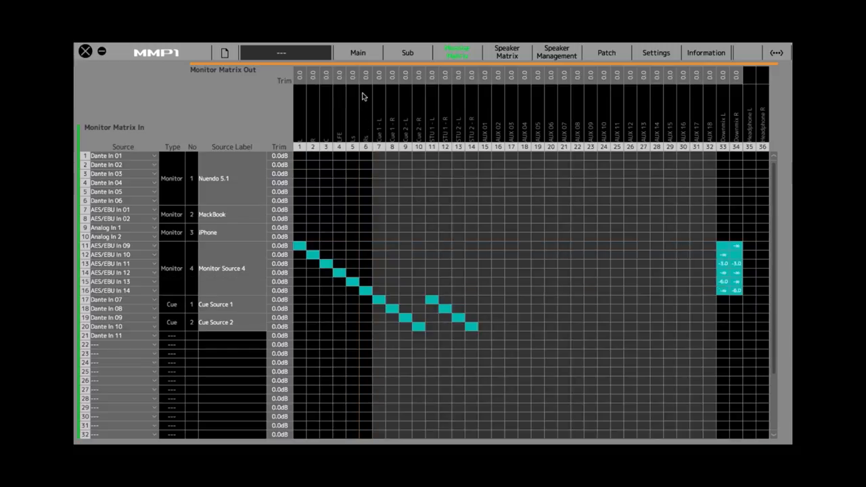
mouse_move(361, 116)
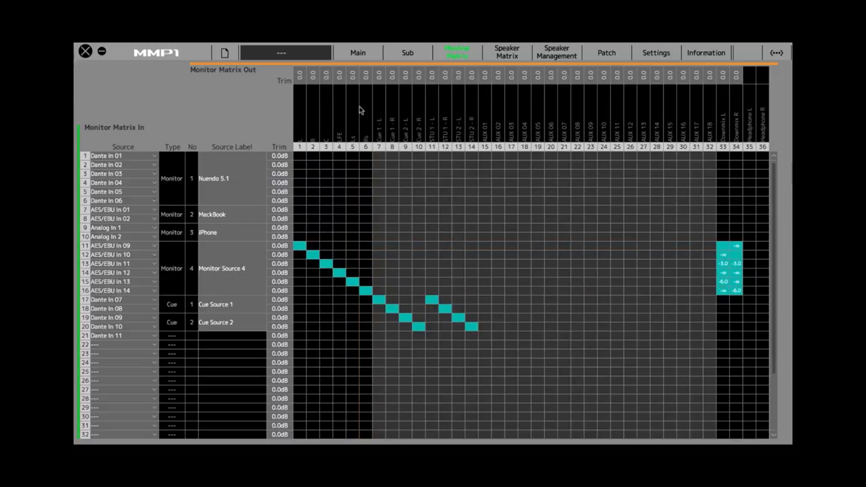
mouse_move(367, 103)
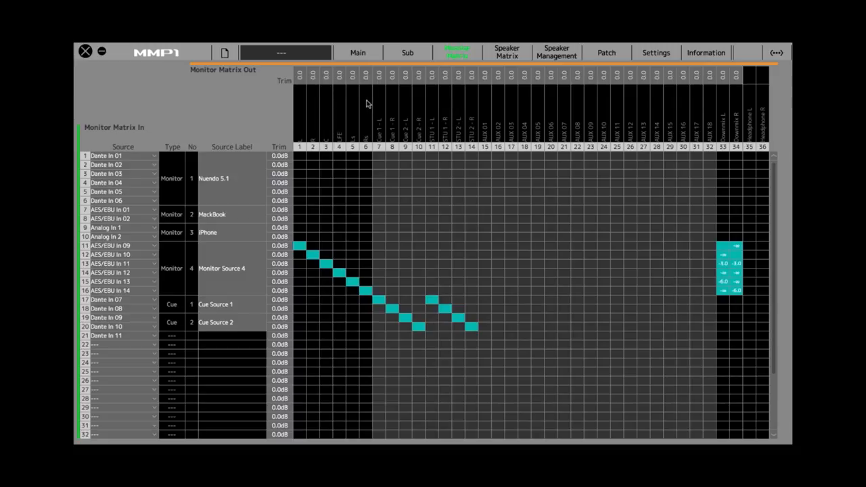
Return to the Main page with Monitor Source 4 still selected.
click(357, 52)
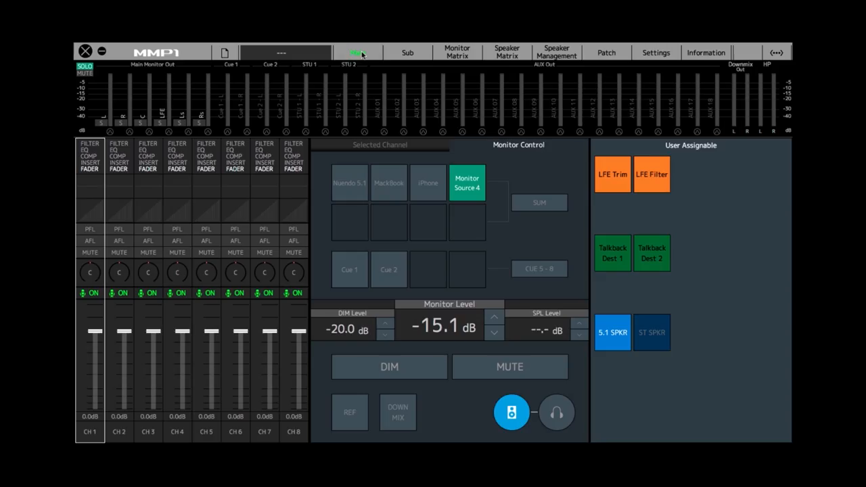